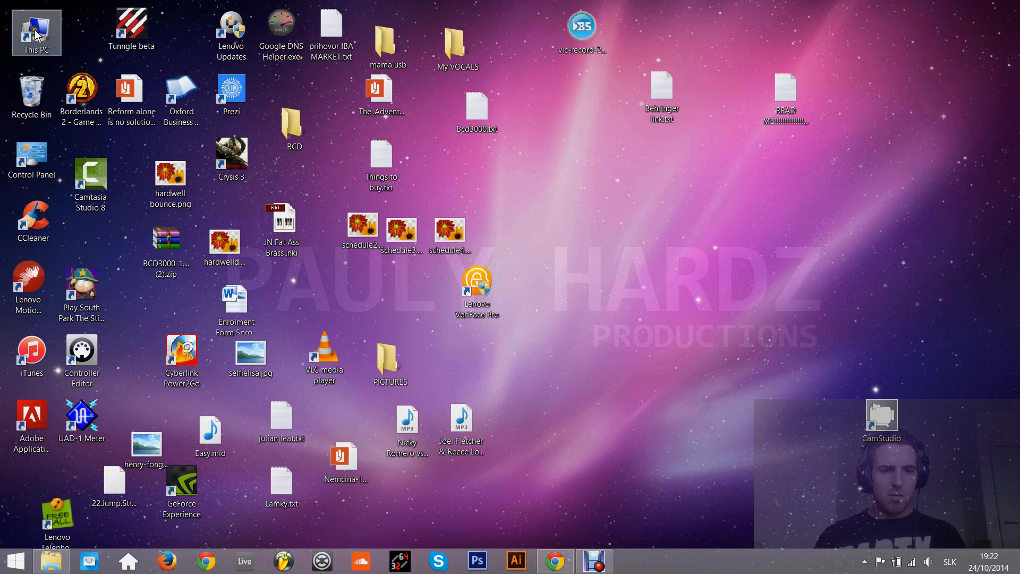
Step: Open This PC and confirm in System properties it runs Windows 8.1 64-bit
double_click(35, 32)
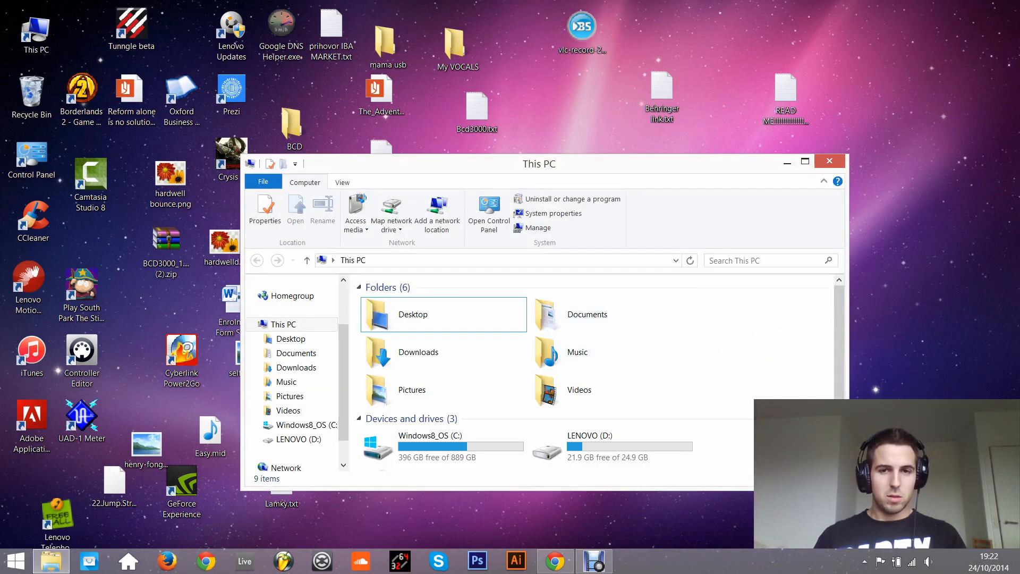
click(553, 213)
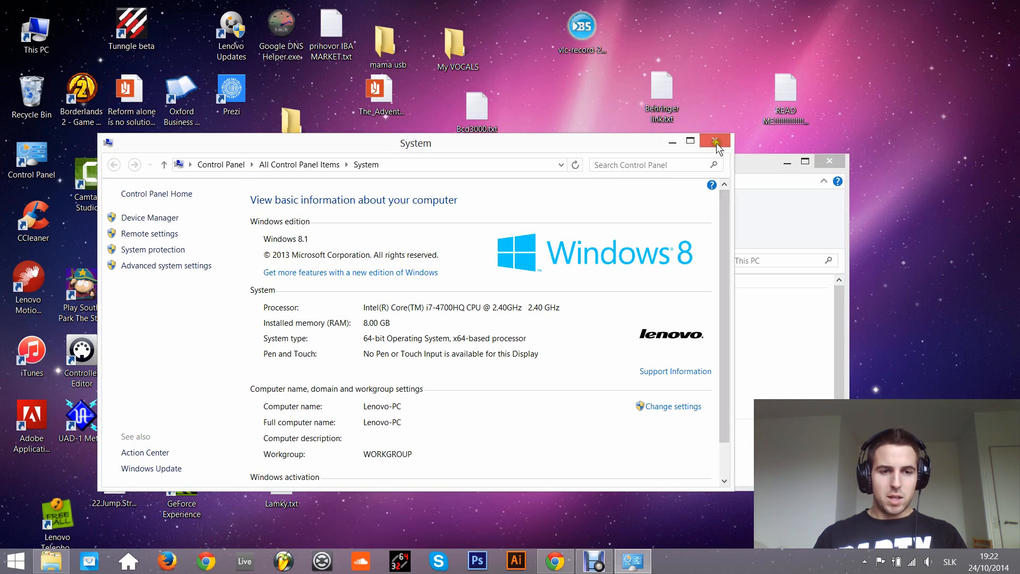
click(714, 142)
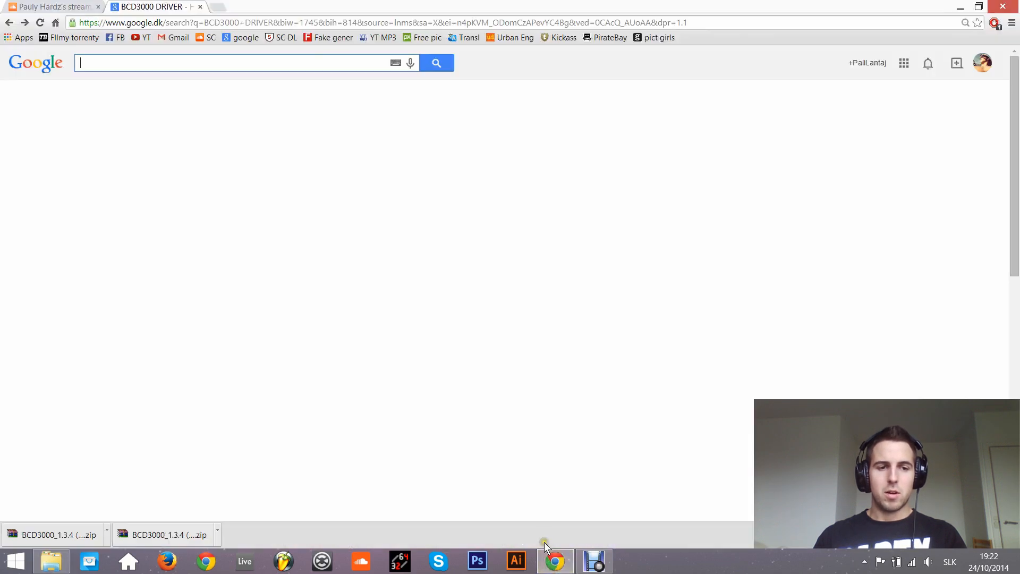
Step: Search 'bcd3000 driver' and download the combined 32/64-bit driver from Behringer's BCD3000 page
text(BC)
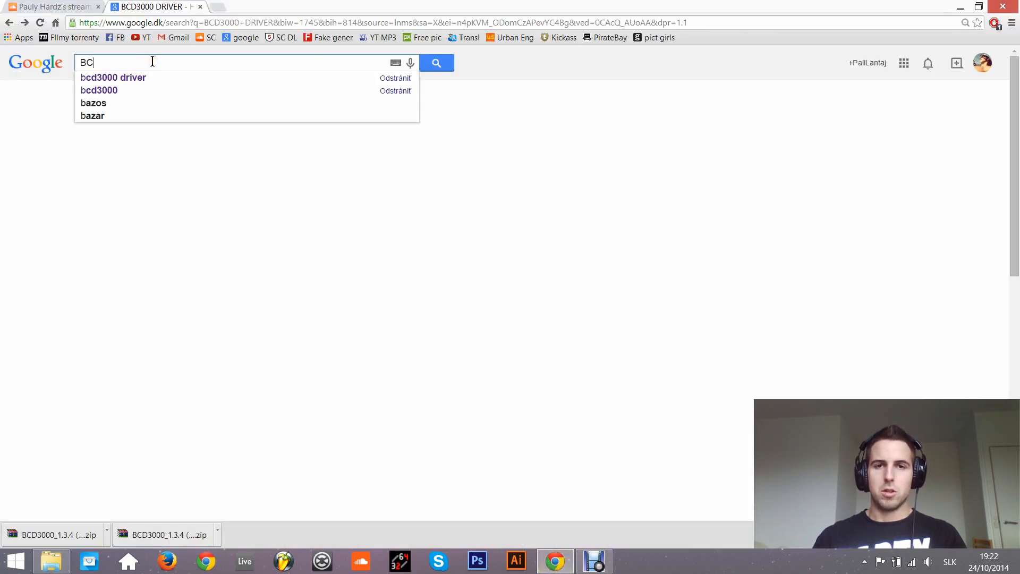
click(113, 78)
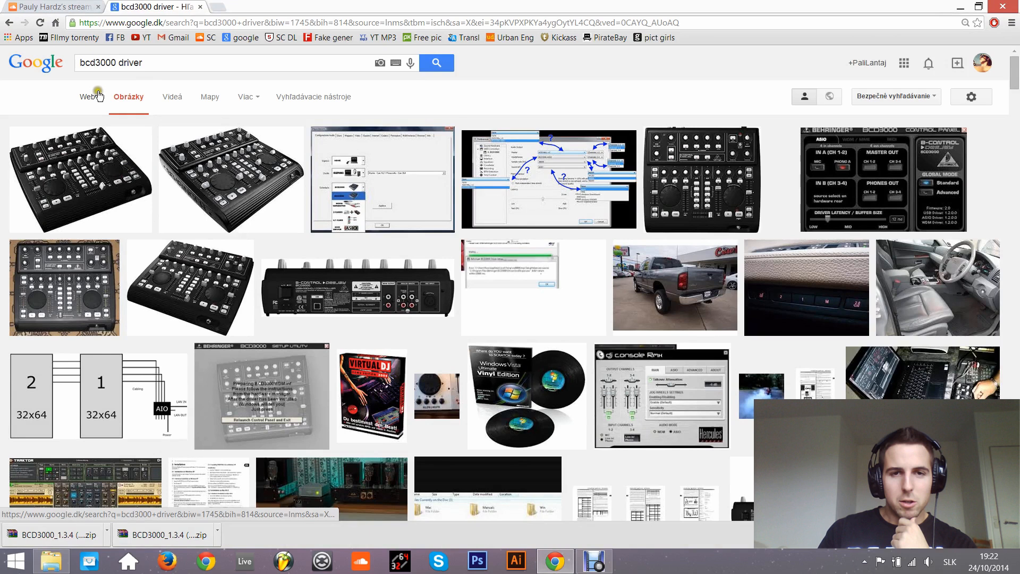
click(87, 96)
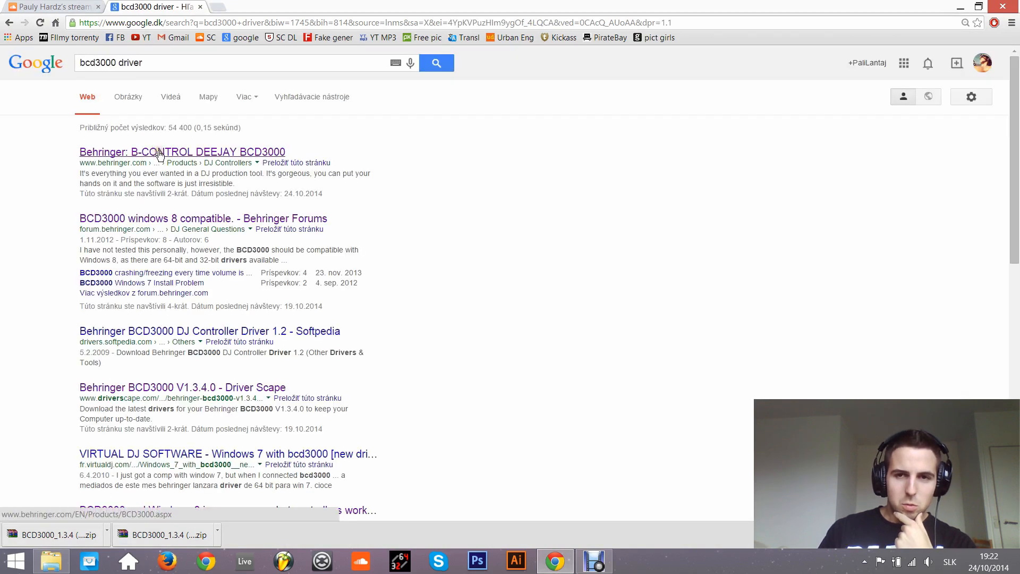
click(181, 151)
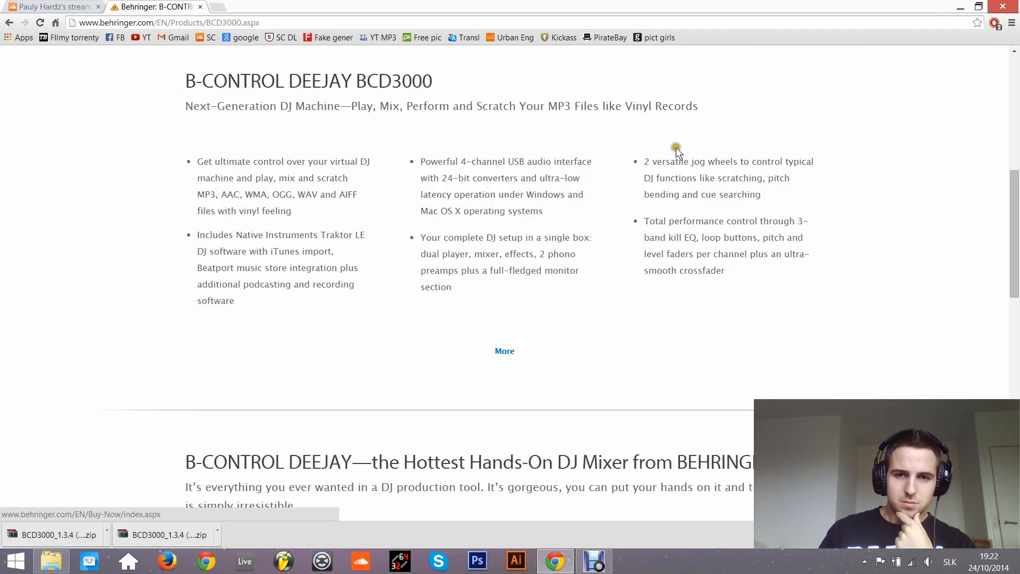
scroll(down, 3)
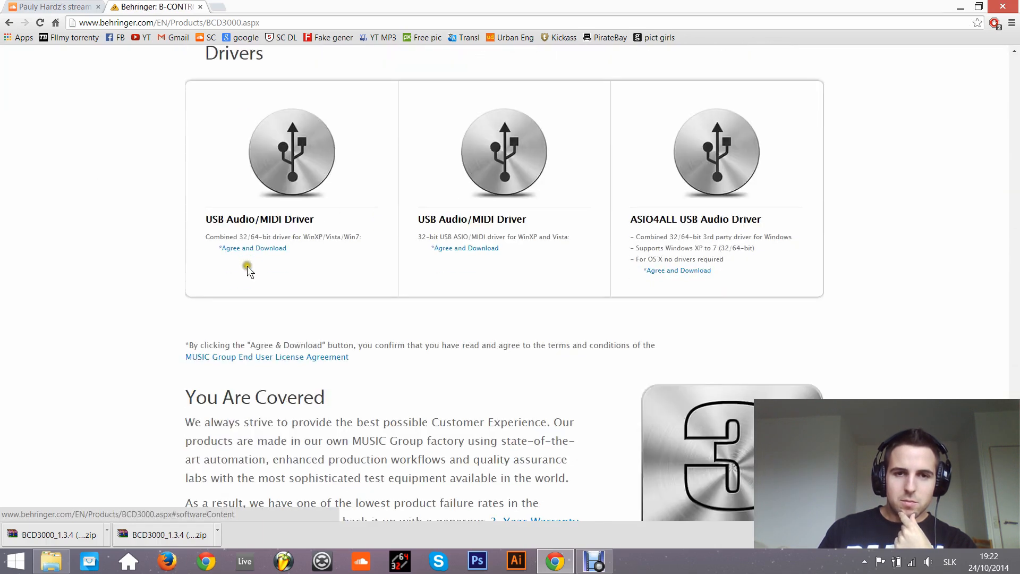
click(252, 248)
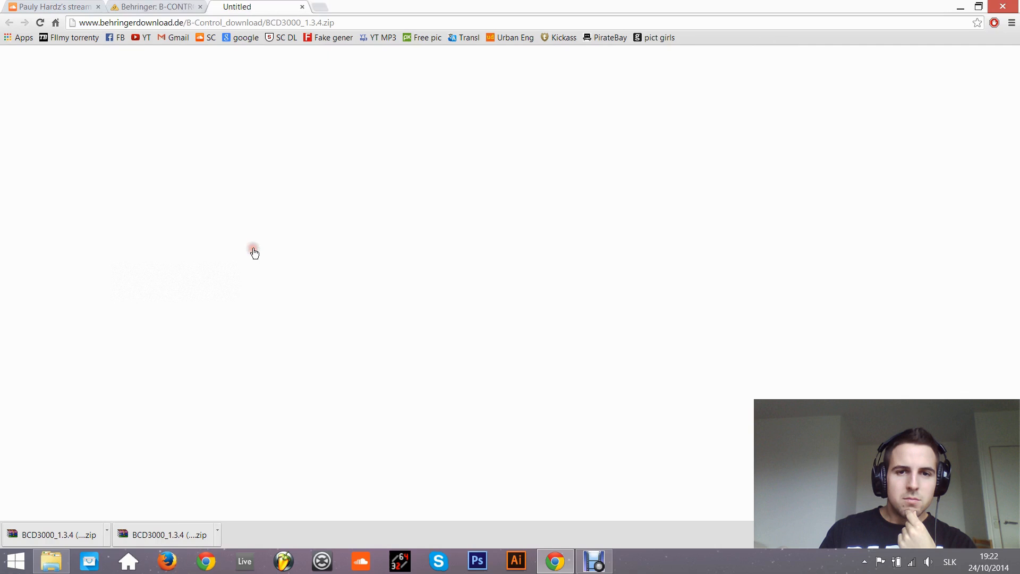
click(49, 6)
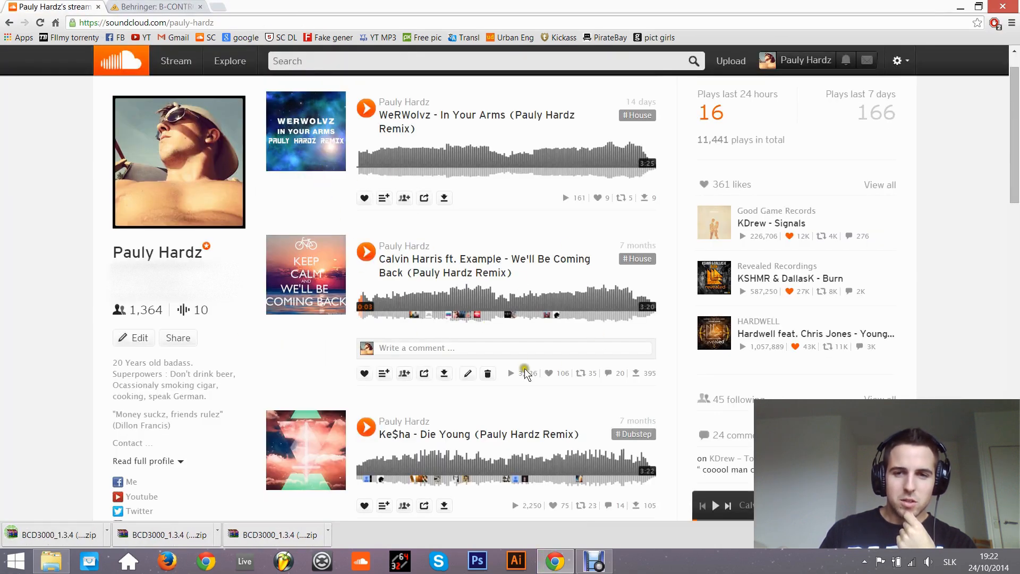
Step: Show the downloaded BCD3000_1.3.4 zip in its Downloads folder
scroll(down, 3)
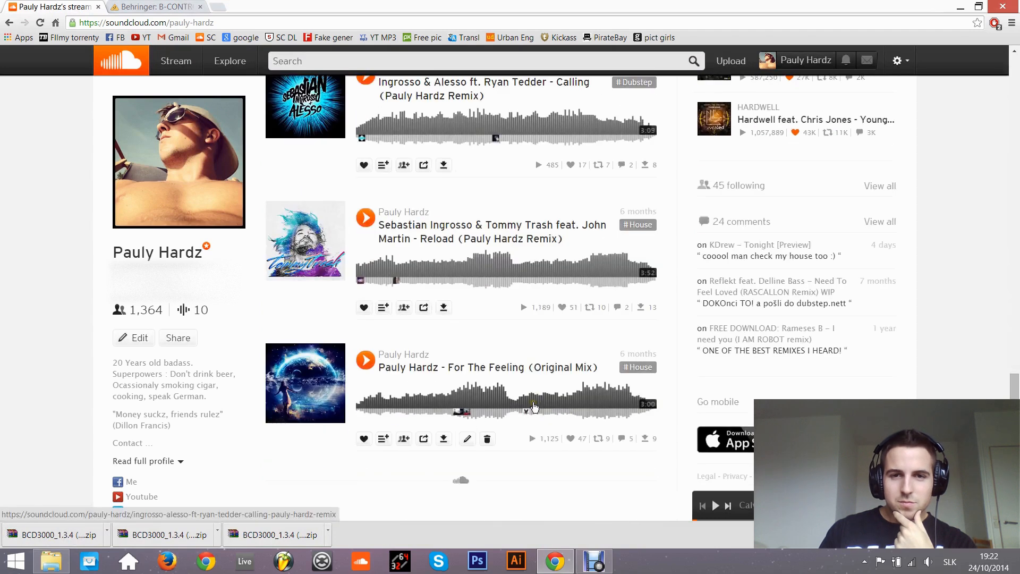
scroll(up, 3)
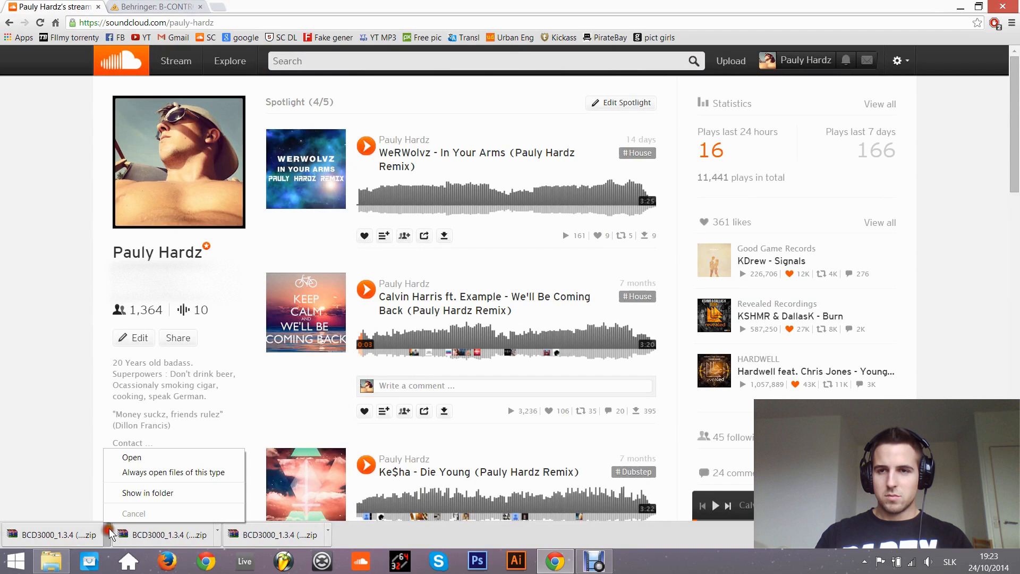
click(148, 493)
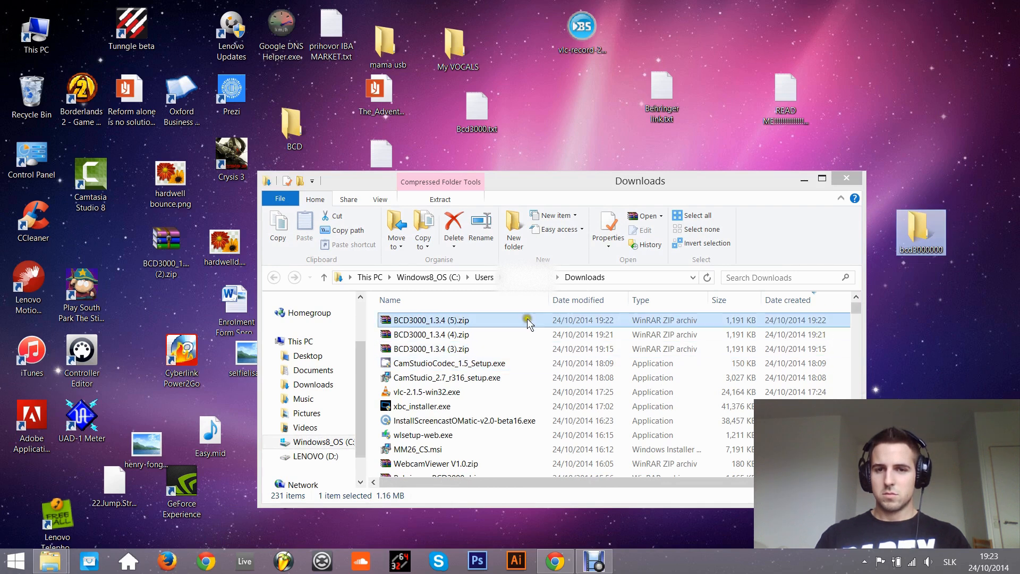
Step: Open the newest driver zip, run setup.exe, and select the desktop README file
double_click(433, 320)
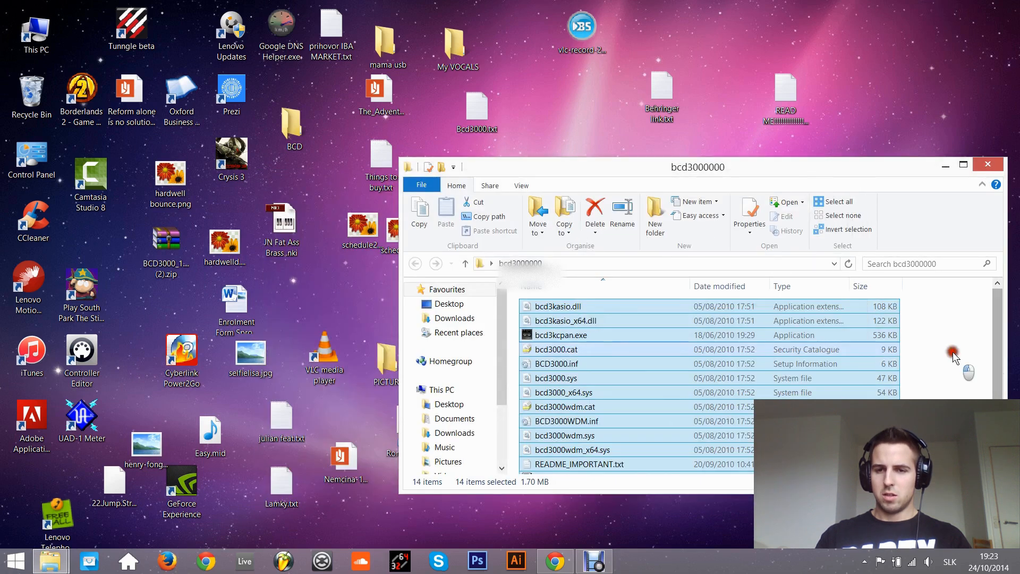
click(552, 452)
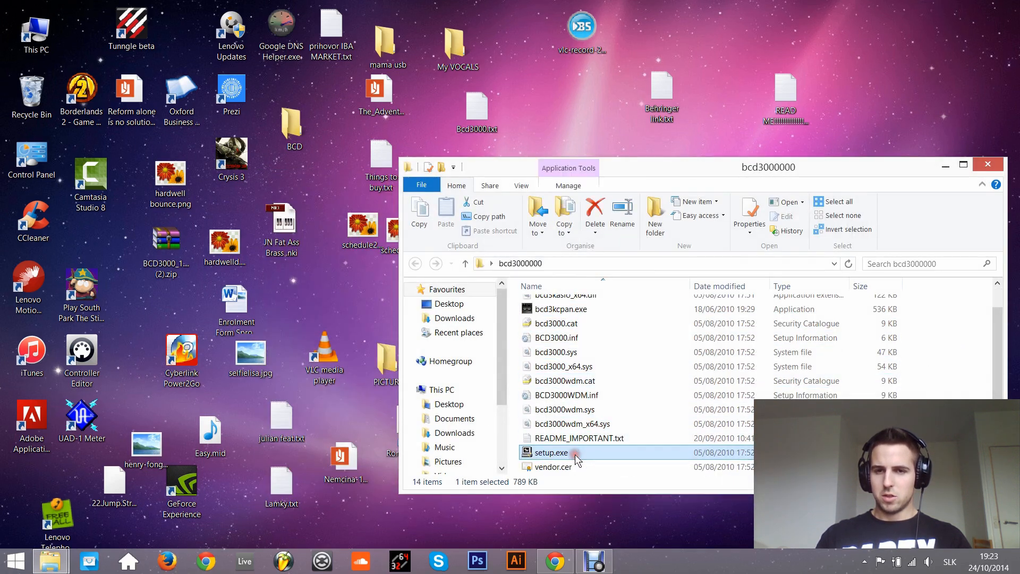
double_click(552, 452)
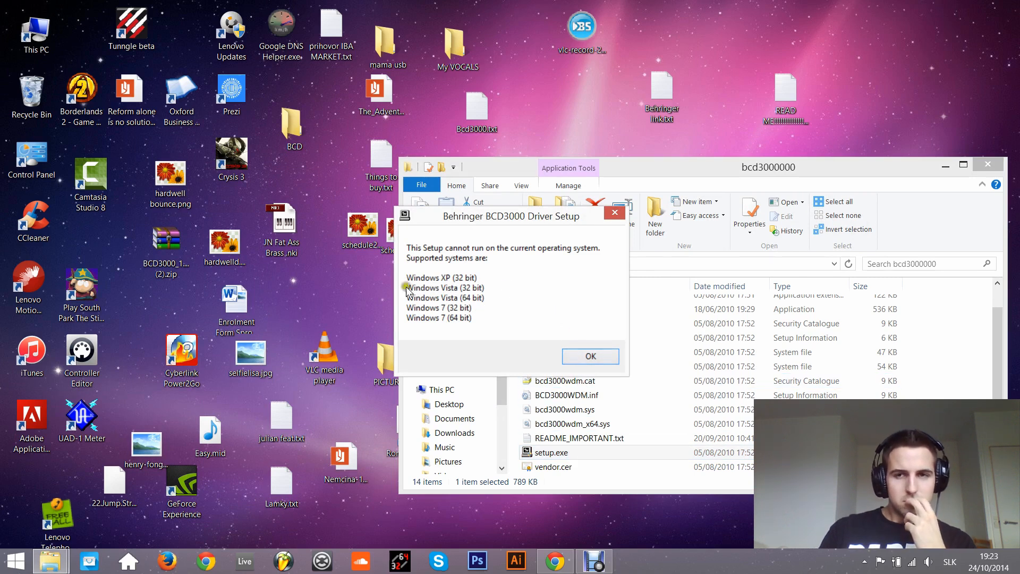
click(589, 356)
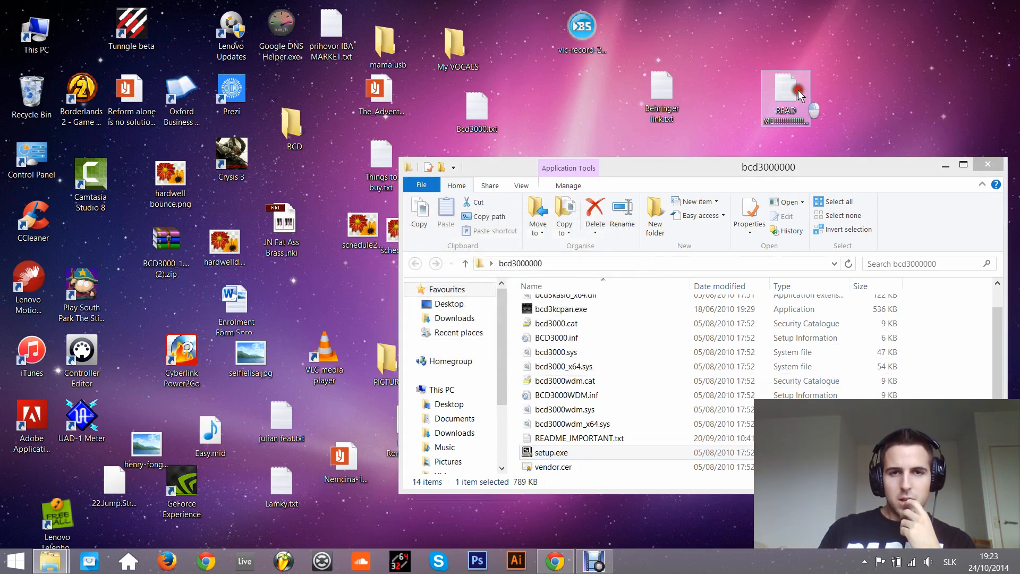
double_click(786, 98)
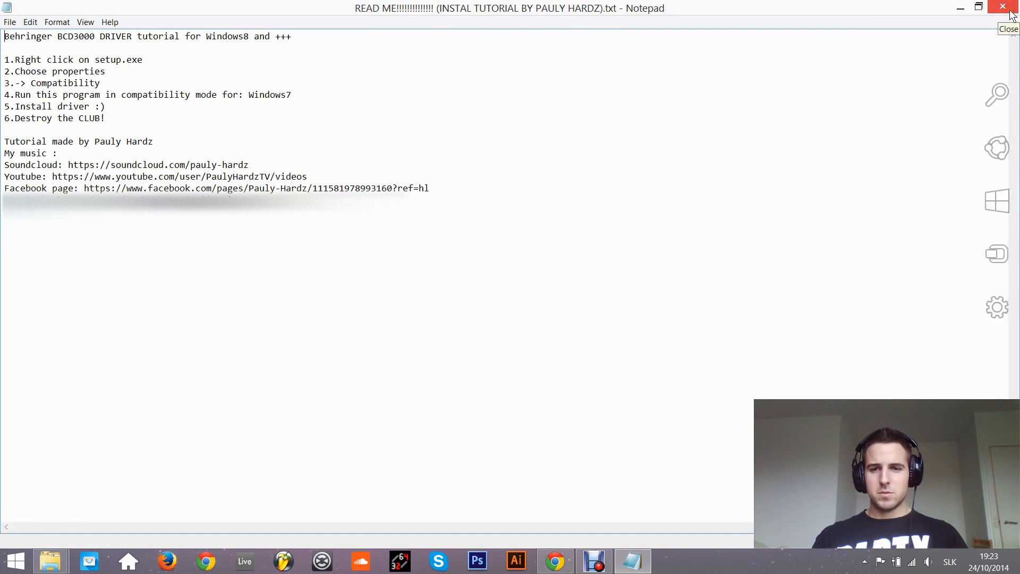
click(1002, 7)
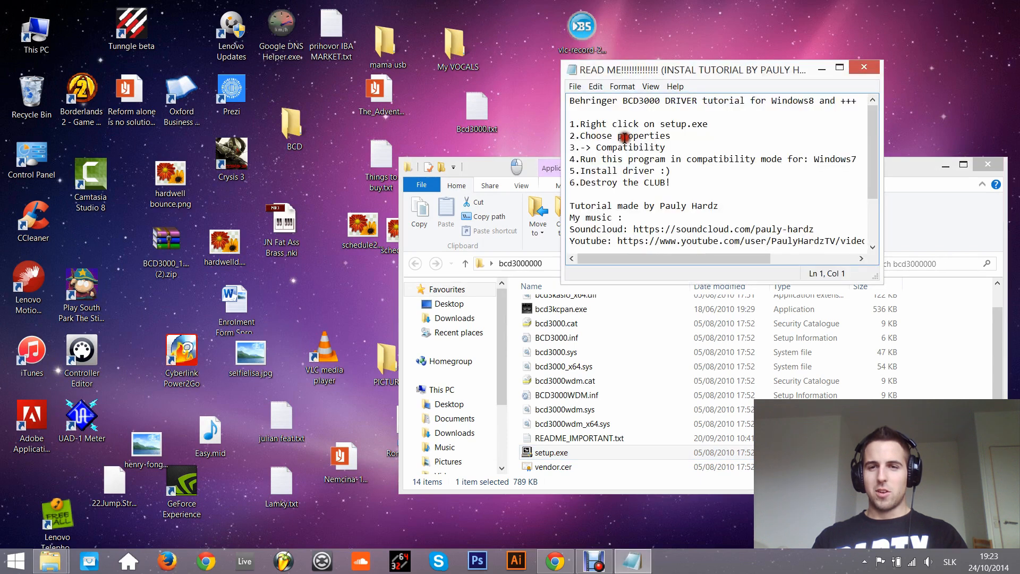
click(578, 192)
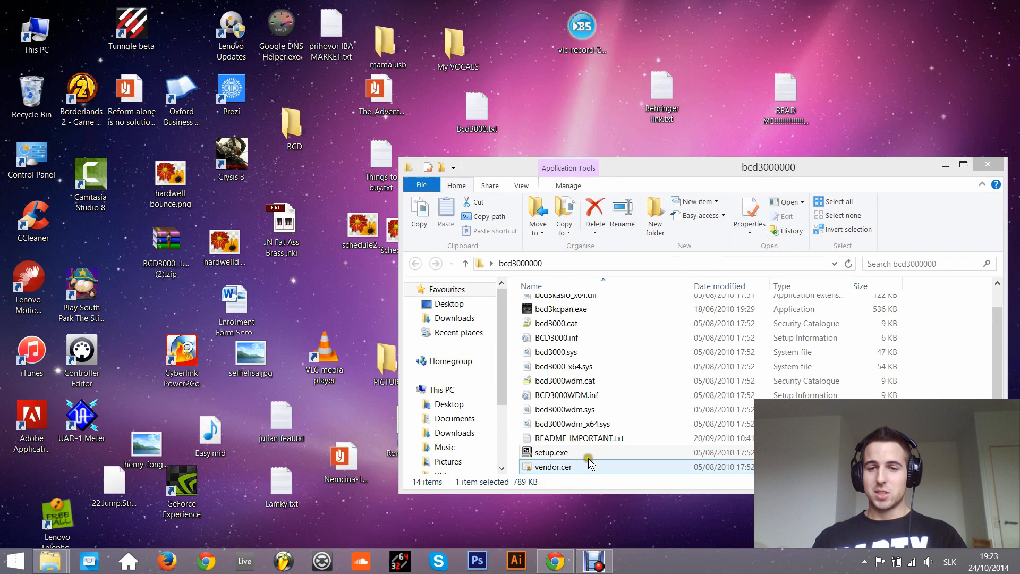
Step: Set setup.exe to run in Windows 7 compatibility mode via its Properties
right_click(551, 452)
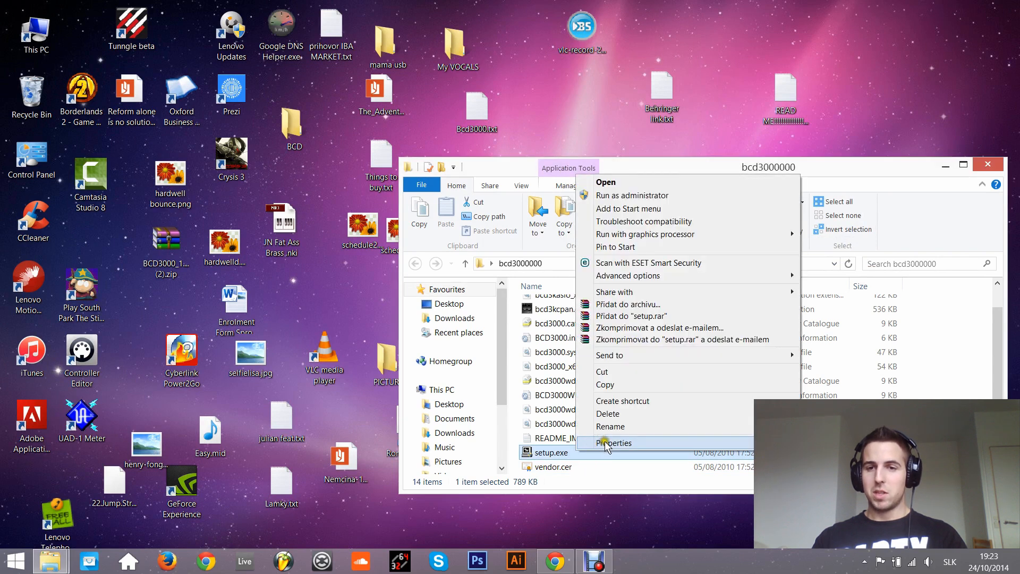
click(614, 443)
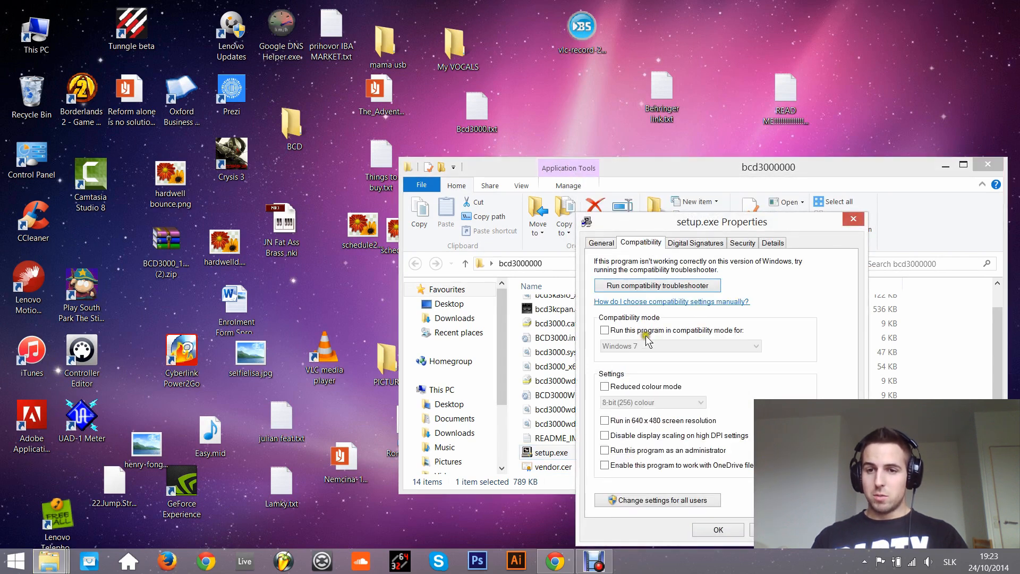
click(604, 330)
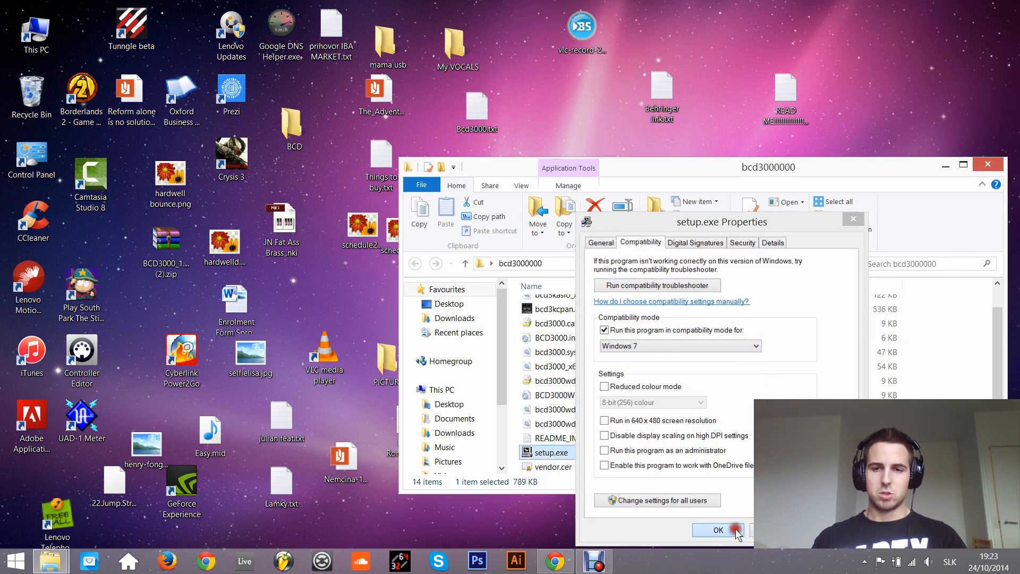
click(718, 529)
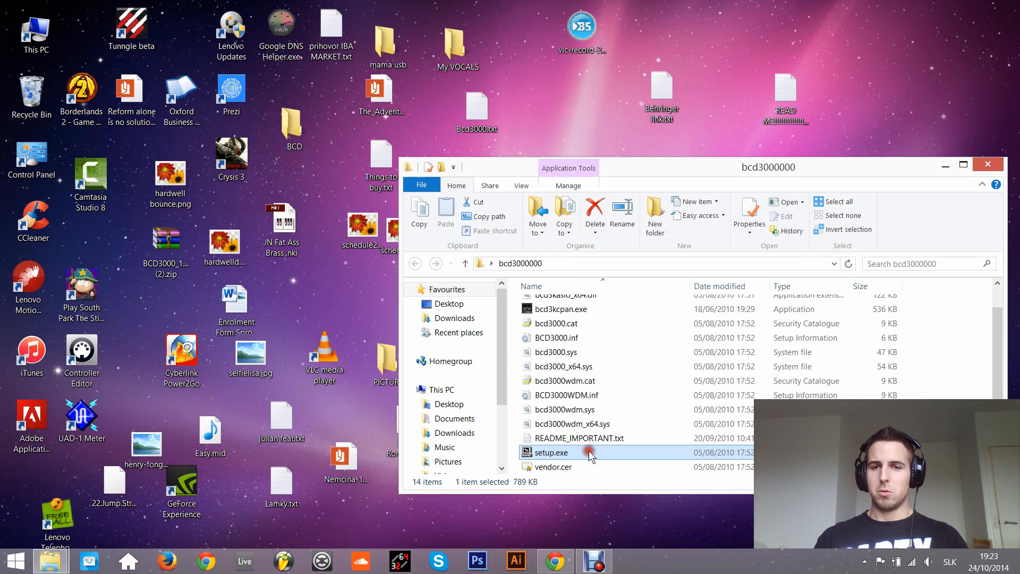
Step: Run setup.exe, quit the installer after it reports v1.3.4 installed, and answer the compatibility prompt
double_click(551, 453)
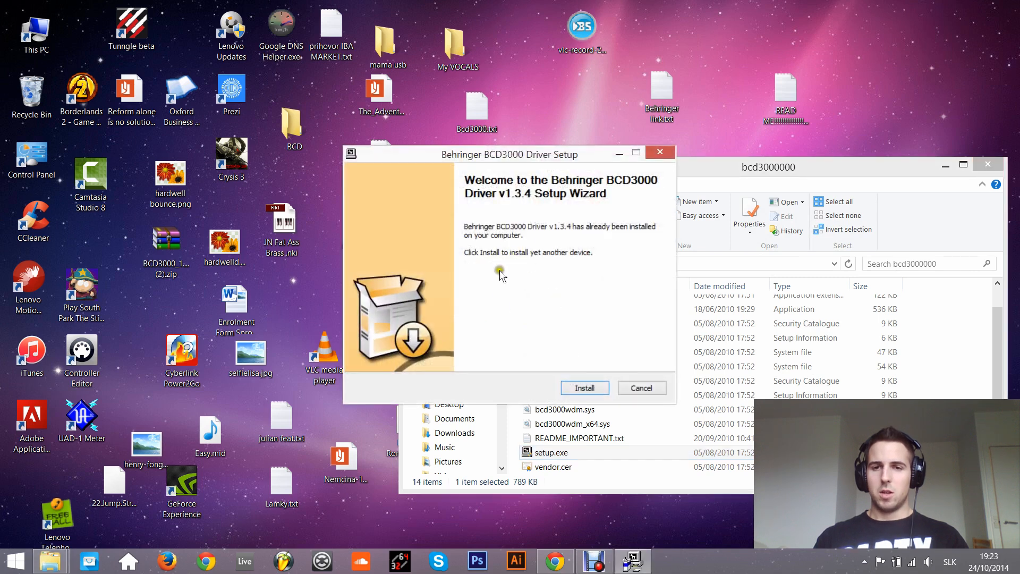
mouse_move(660, 152)
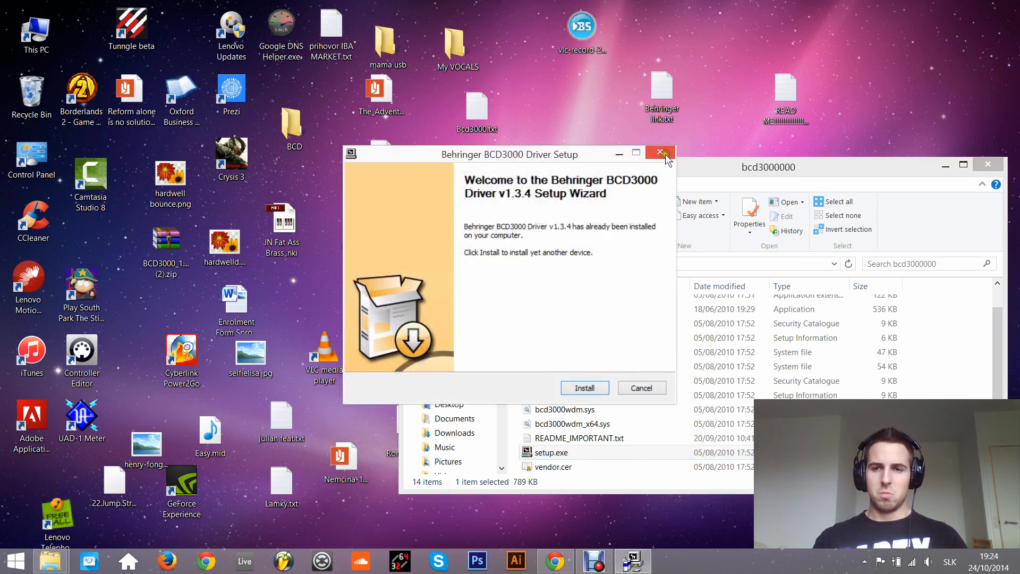
click(660, 154)
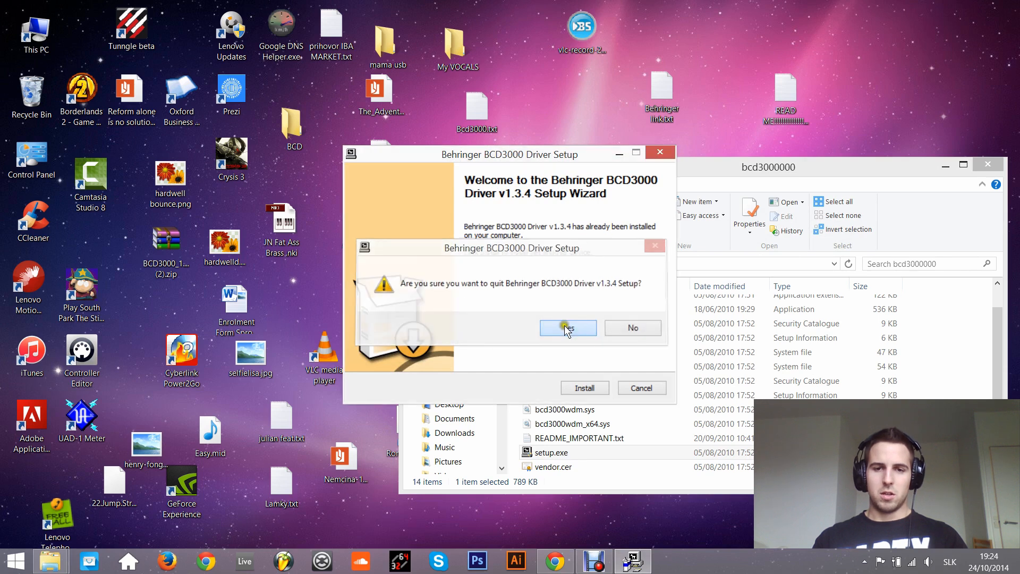
click(567, 328)
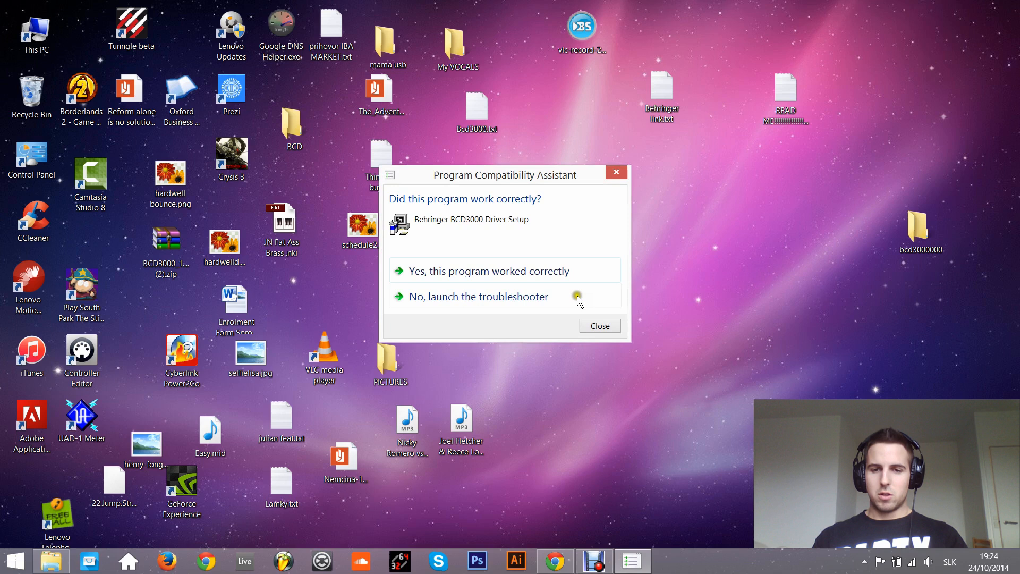
click(598, 325)
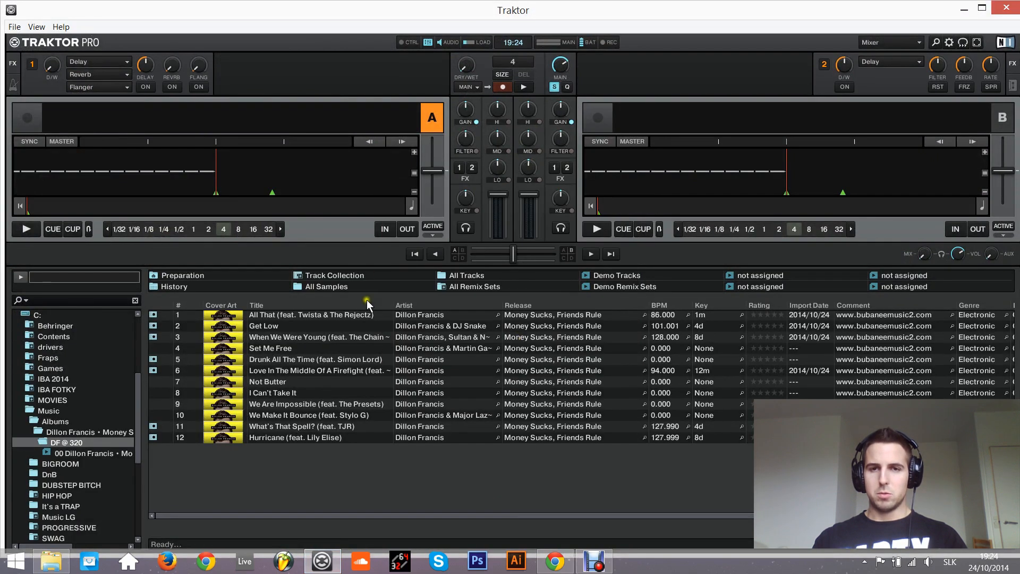
Step: Load 'When We Were Young' onto deck B and play it
double_click(318, 336)
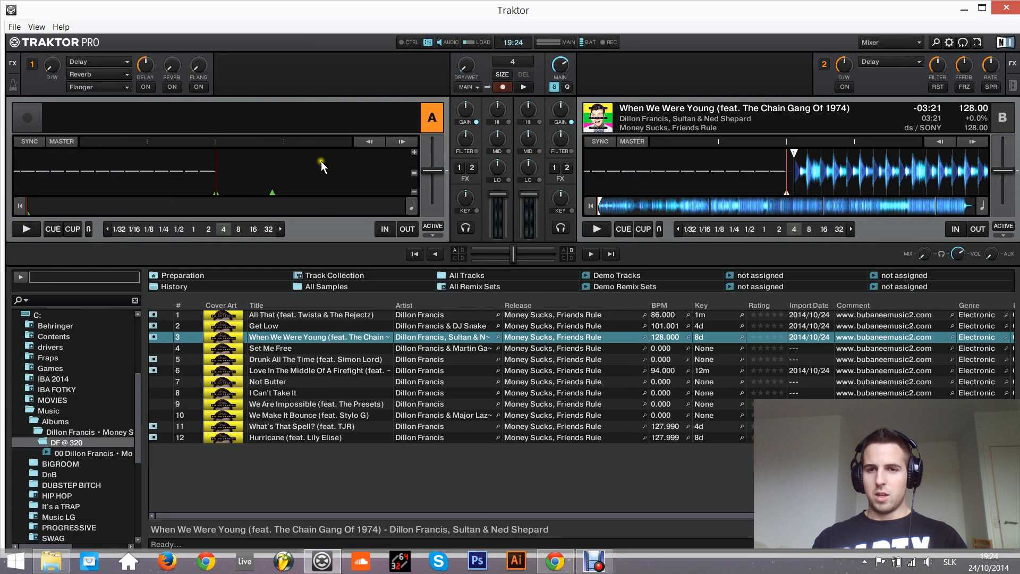
mouse_move(386, 108)
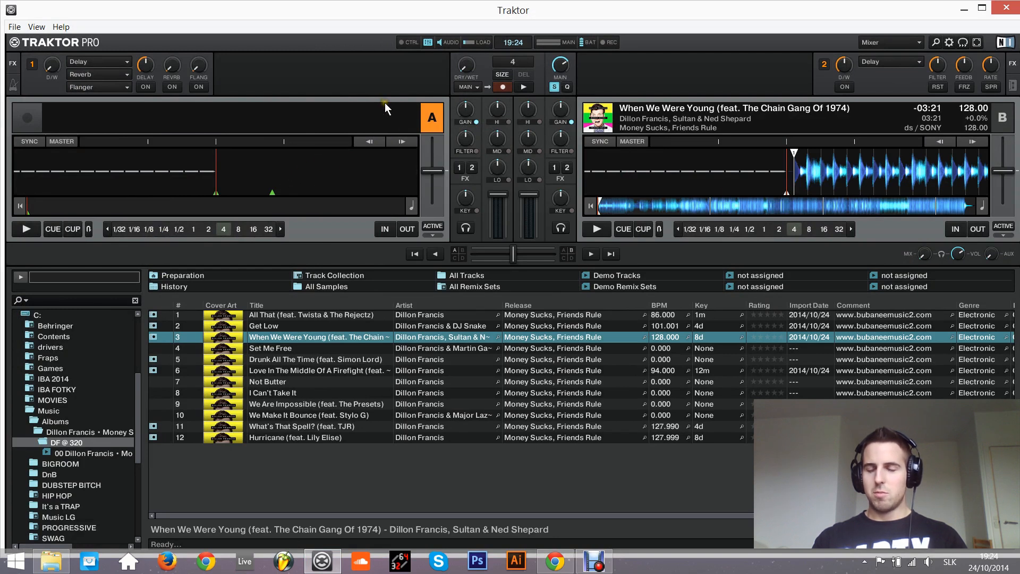
click(595, 228)
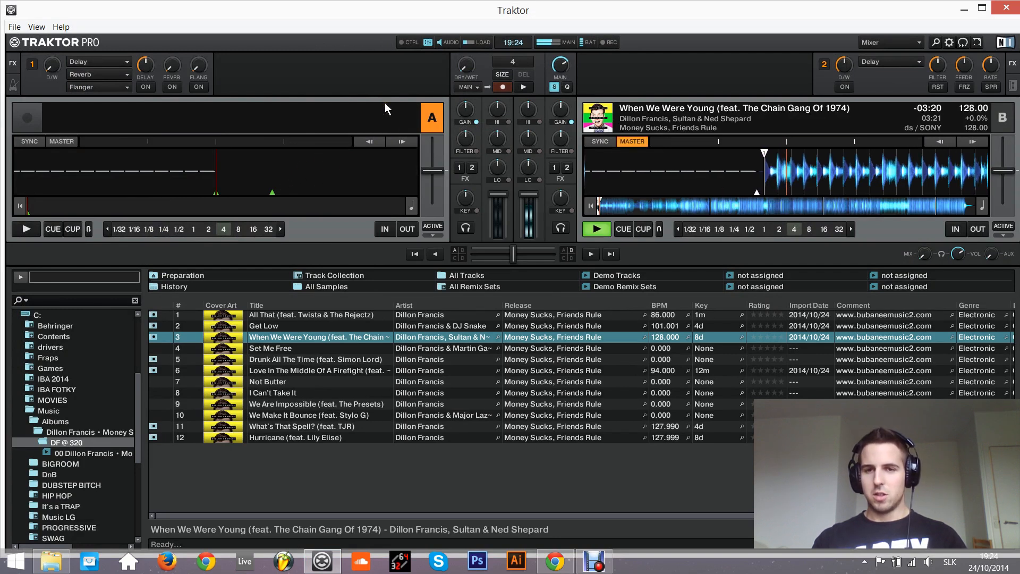